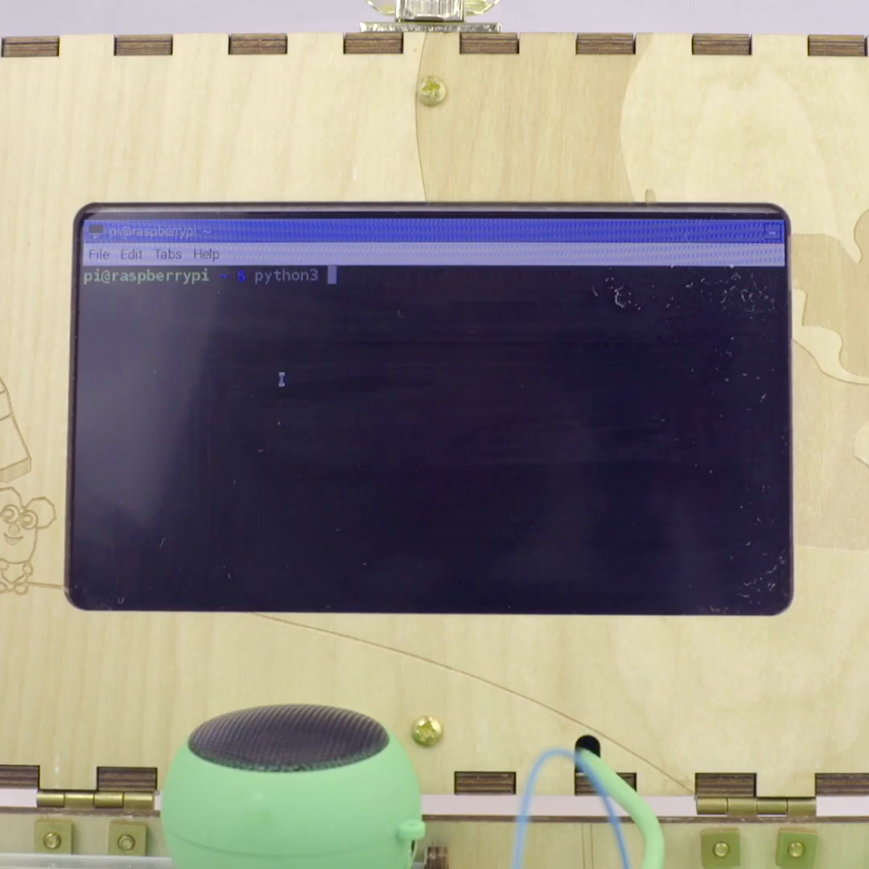
Step: Start the theremin Python script in LXTerminal, then load sonicTheremin.txt into Sonic Pi's buffer
{"action": "type", "text": "theremin/t"}
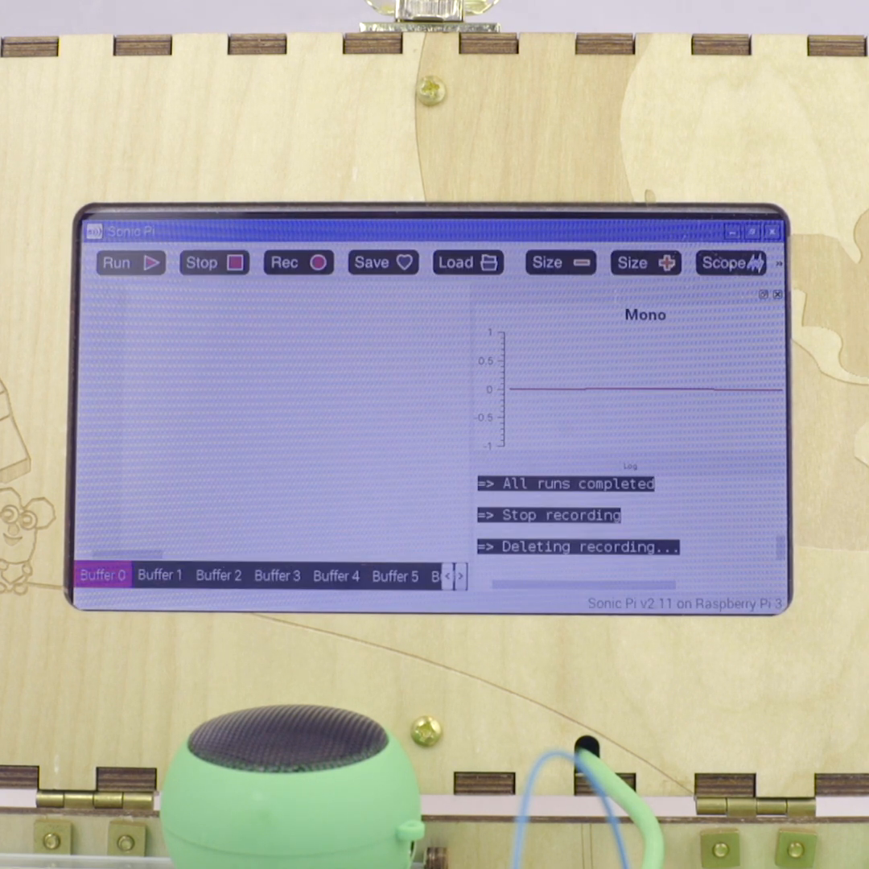
{"action": "left_click", "coordinate": [467, 262]}
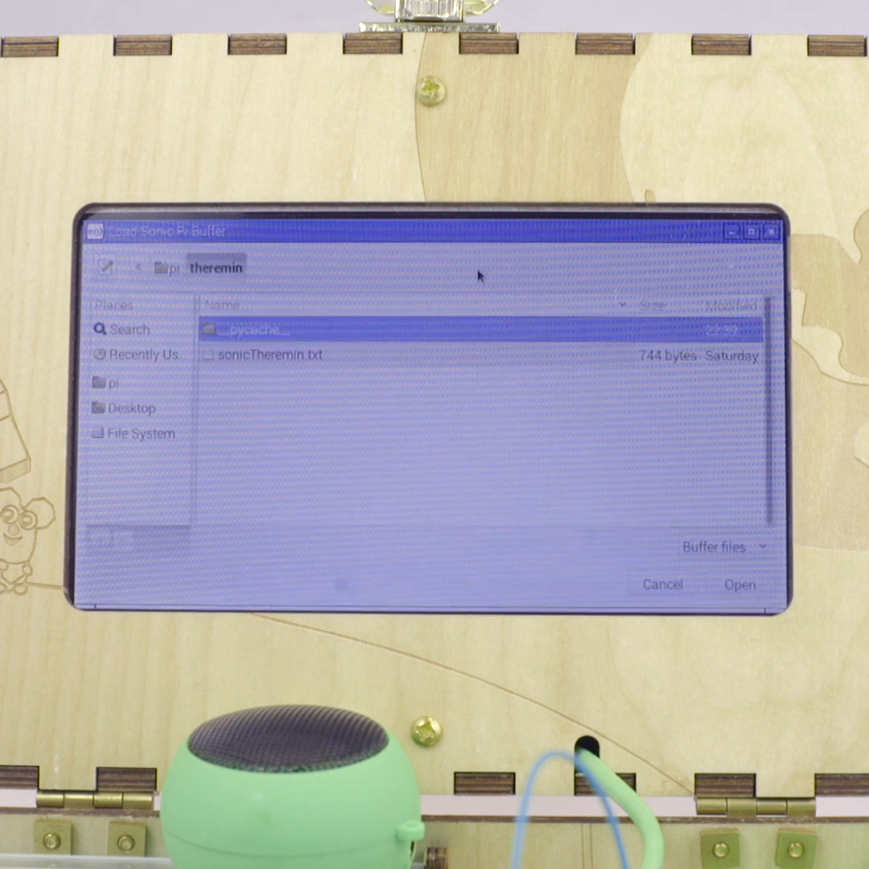
{"action": "left_click", "coordinate": [270, 354]}
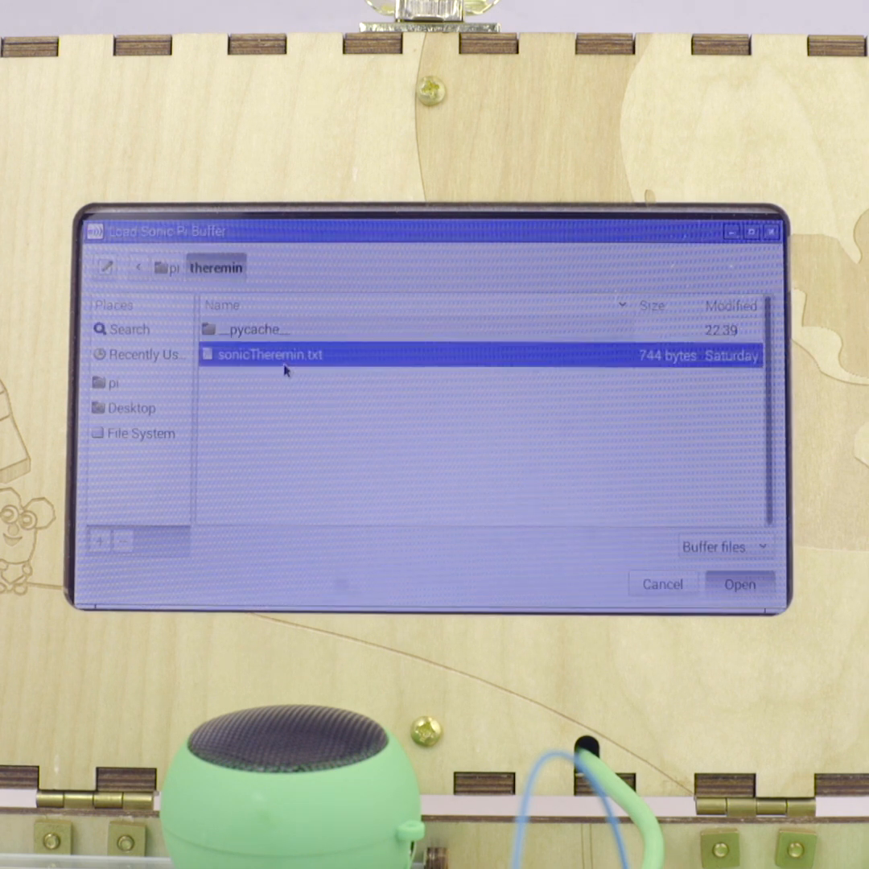
{"action": "left_click", "coordinate": [739, 586]}
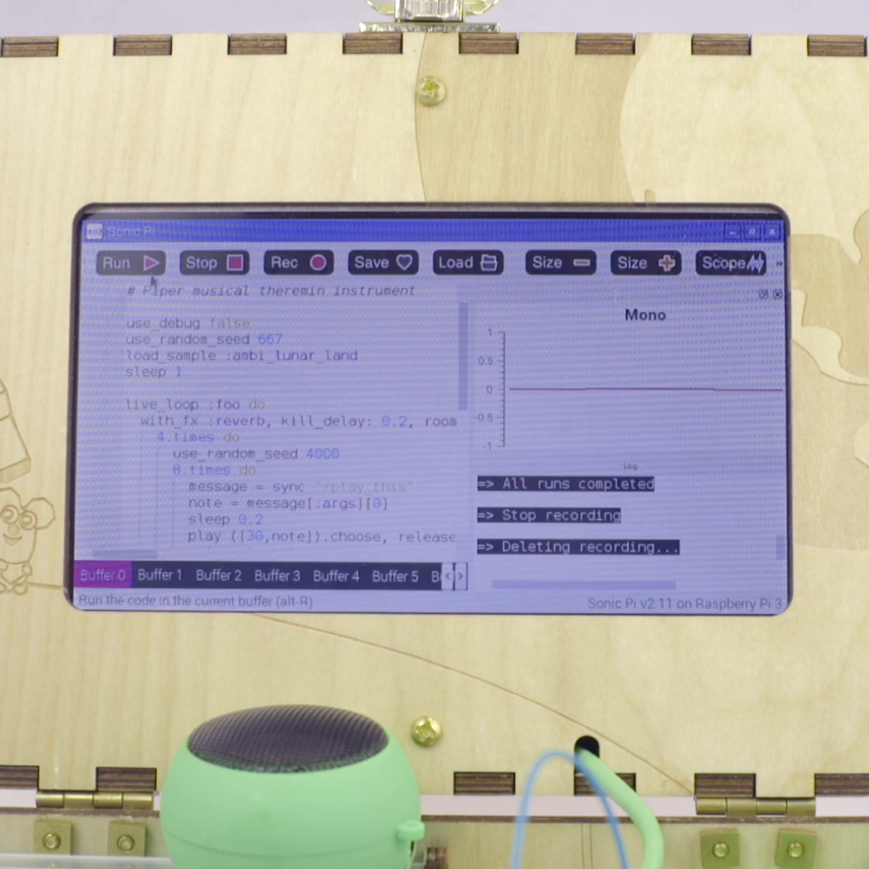
Step: Run the theremin script and begin naming the recorded wave file 'thr' in the theremin folder
{"action": "left_click", "coordinate": [129, 262]}
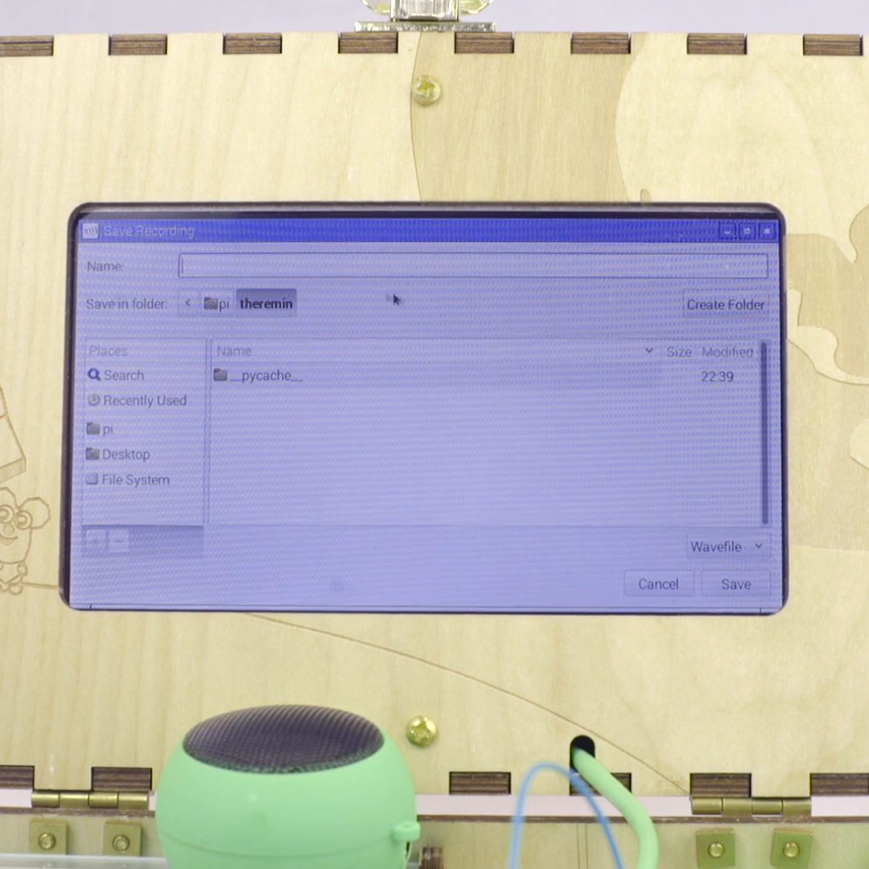
{"action": "type", "text": "thr"}
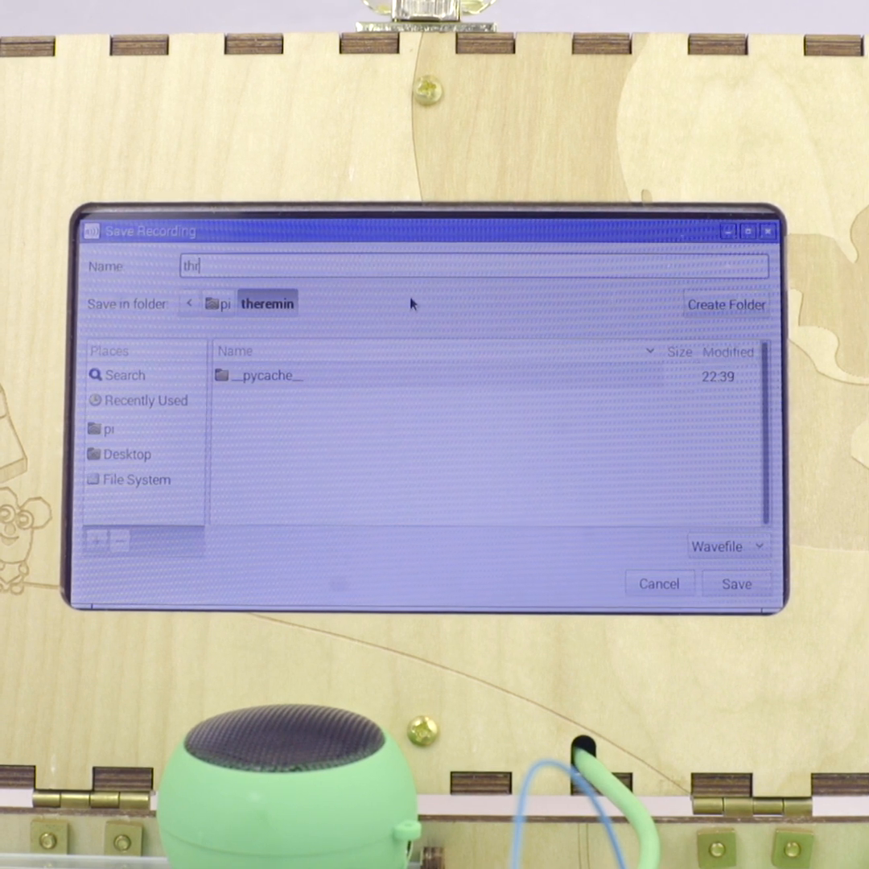